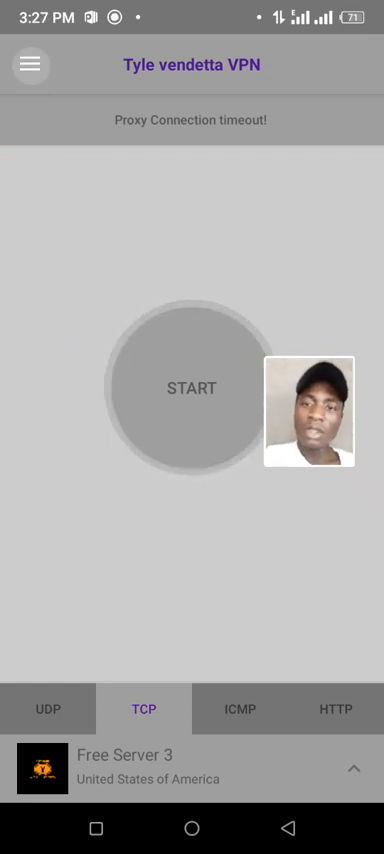
Open the DroidVPN account login form with the saved username and password.
left_click(30, 64)
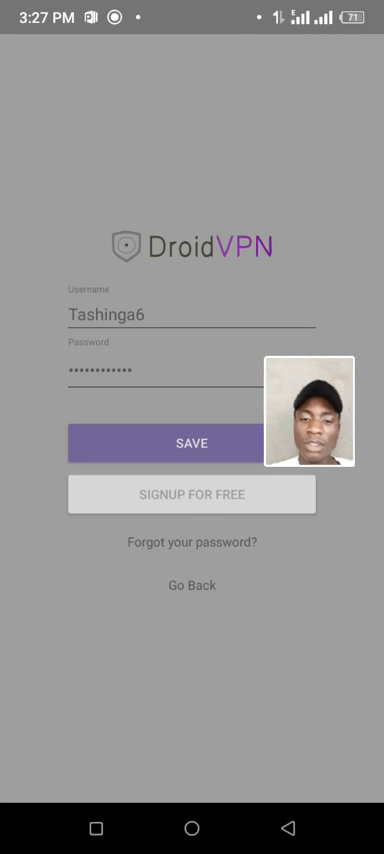
Return to the main connection screen and open the side drawer menu.
left_click(191, 443)
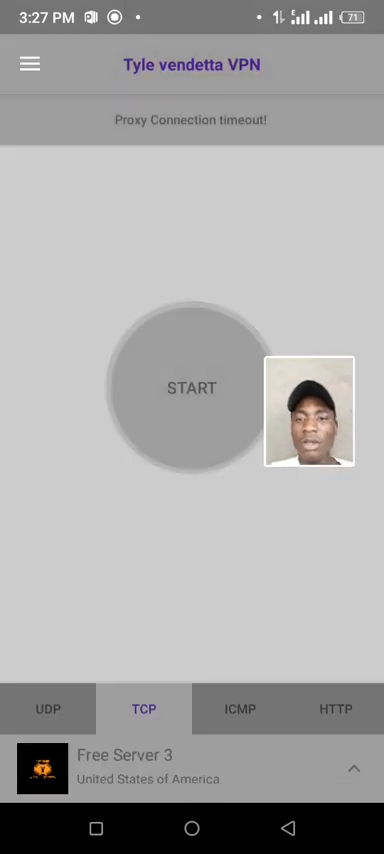
left_click(29, 64)
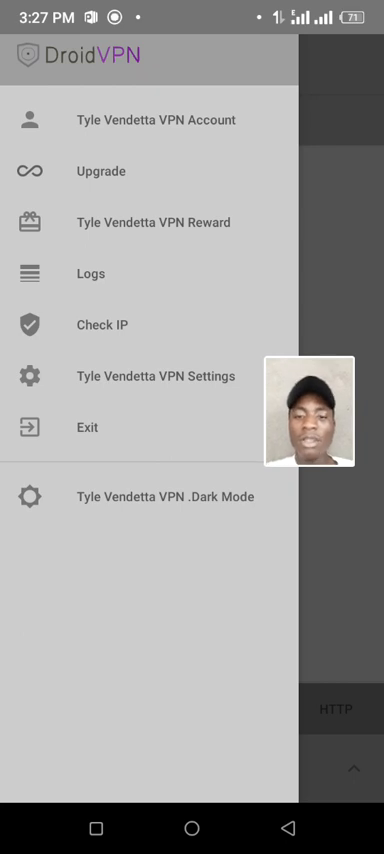
Set Local TCP Port to 8080 under Settings > TCP and HTTP.
left_click(156, 376)
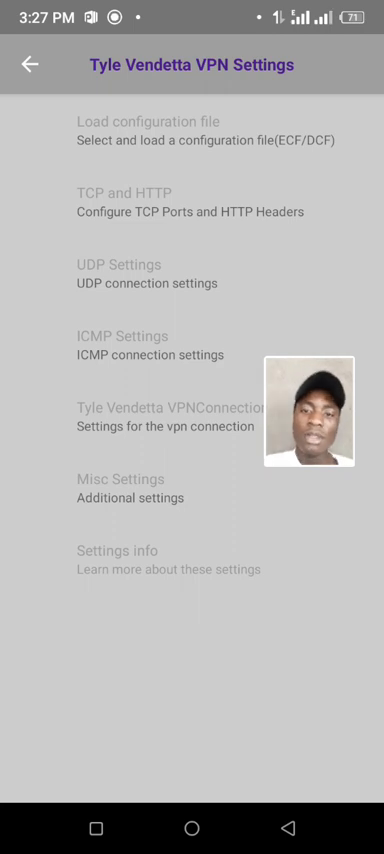
left_click(191, 200)
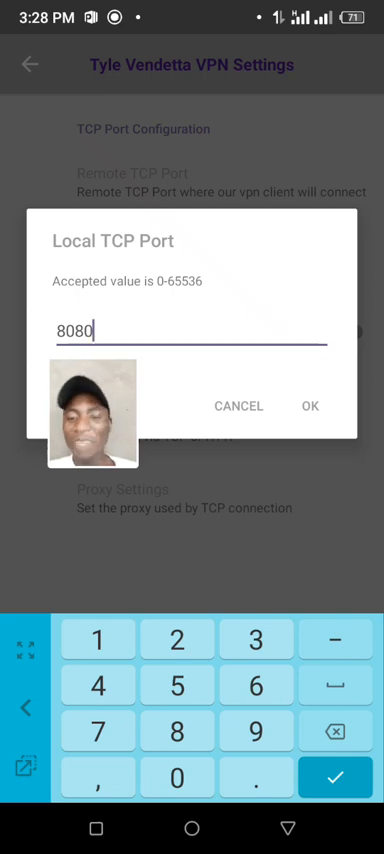
left_click(309, 406)
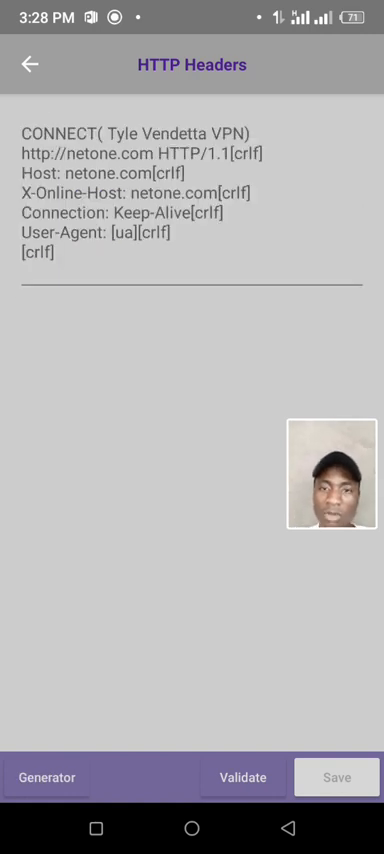
Leave the netone.com HTTP Headers editor and scroll to the proxy settings.
left_click(46, 777)
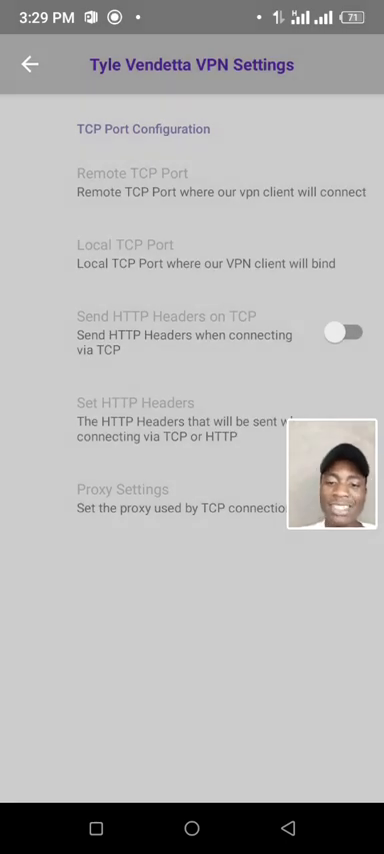
scroll("down", 3)
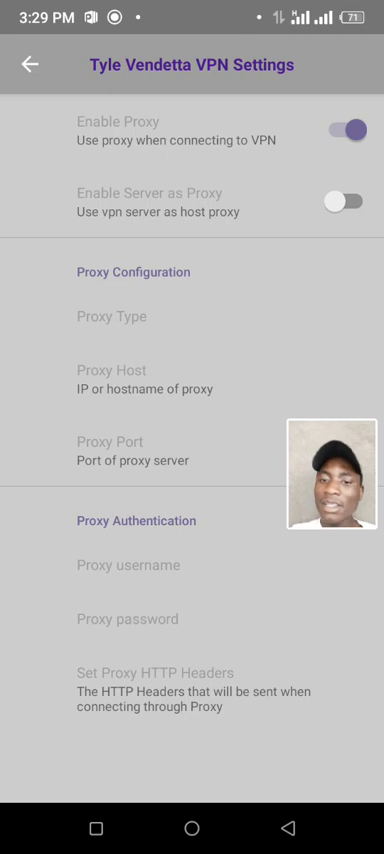
Enter 104.149.191.35 in the Proxy Host field.
left_click(110, 316)
type("104.149.191.35")
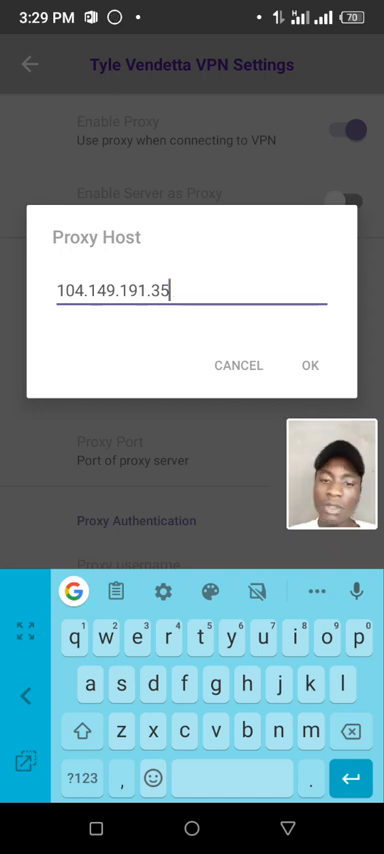
Confirm proxy host 104.149.191.35 and set proxy port to 8080.
left_click(309, 364)
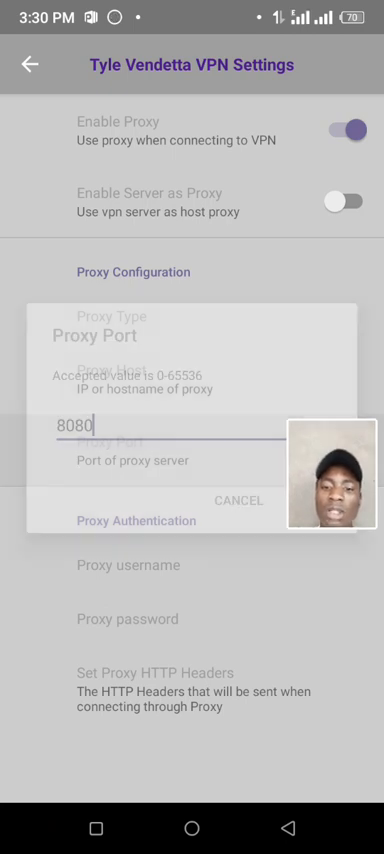
left_click(180, 422)
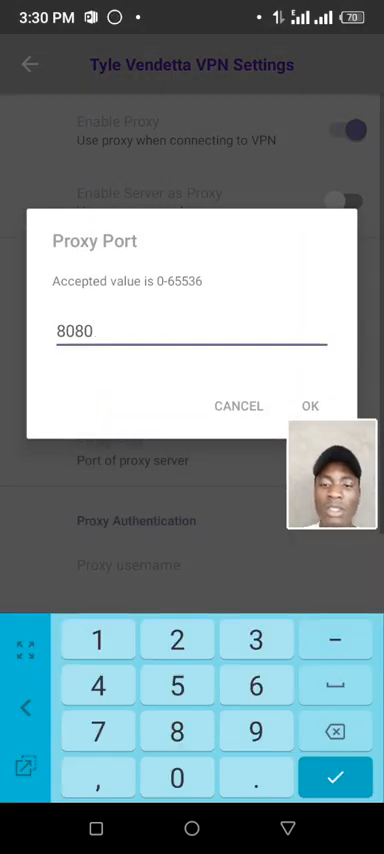
left_click(310, 405)
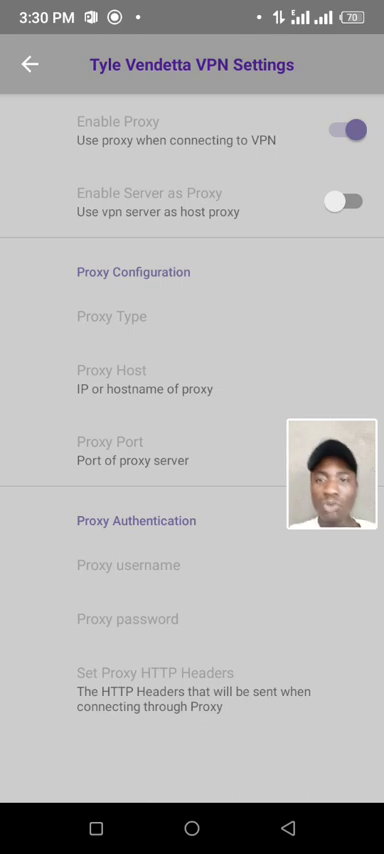
scroll("down", 3)
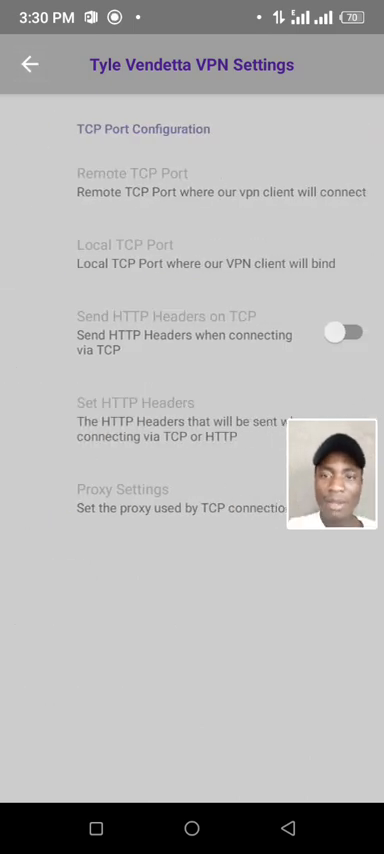
Choose Static Seq Number as the ICMP mode in ICMP Settings.
left_click(29, 65)
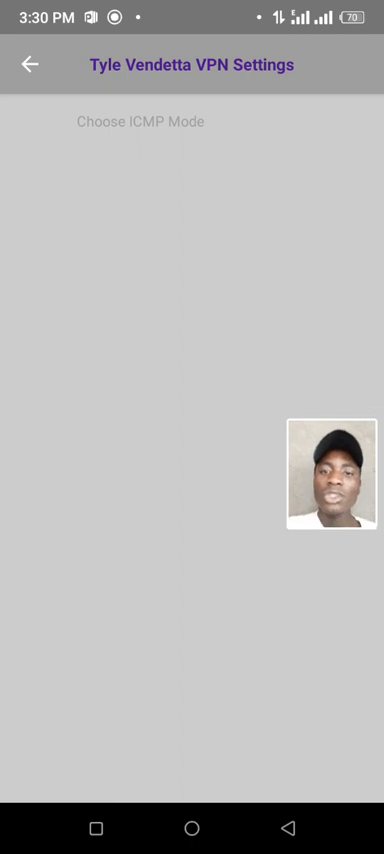
left_click(138, 122)
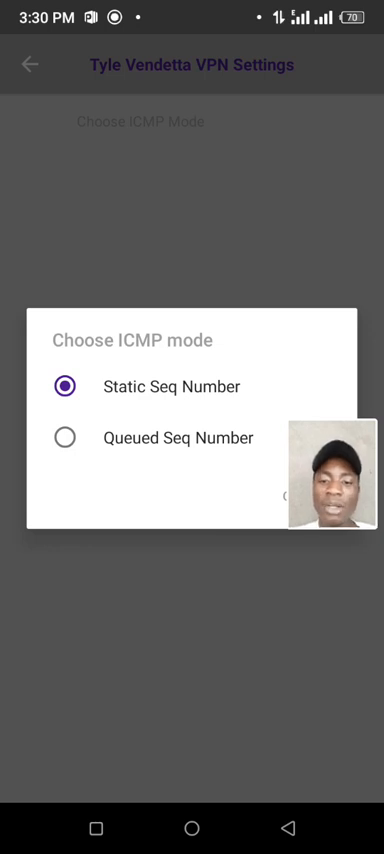
left_click(65, 386)
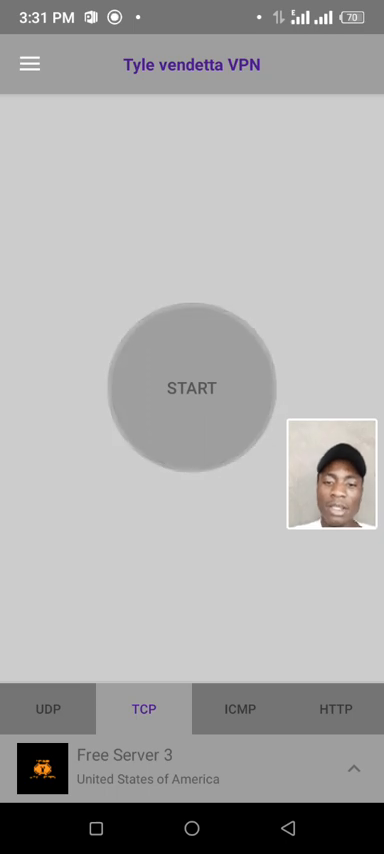
Start the VPN connection on TCP with Free Server 3 (United States).
left_click(192, 388)
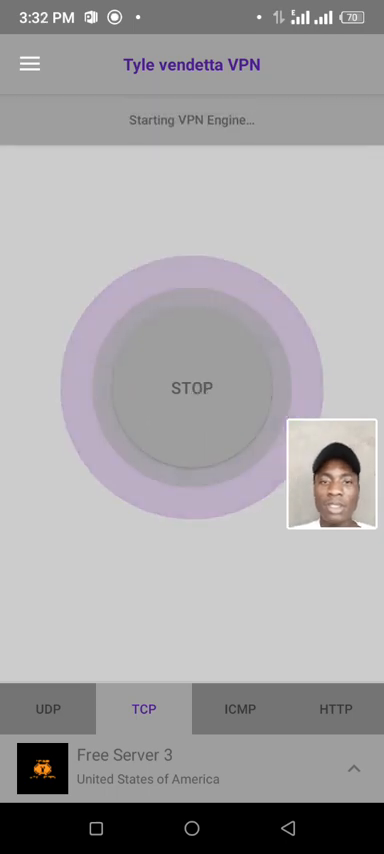